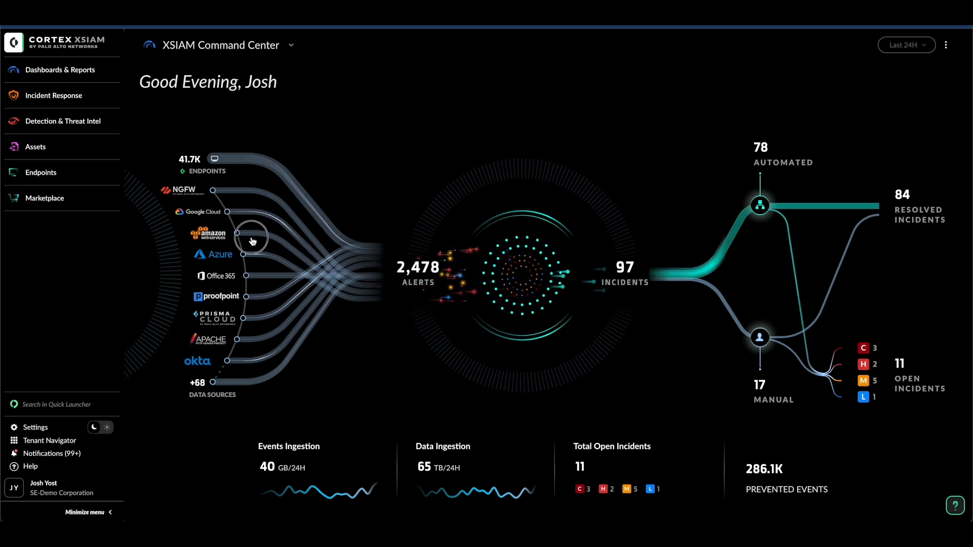
# Open the Data Inventory of ingested data sources from the Command Center graph
pyautogui.click(252, 241)
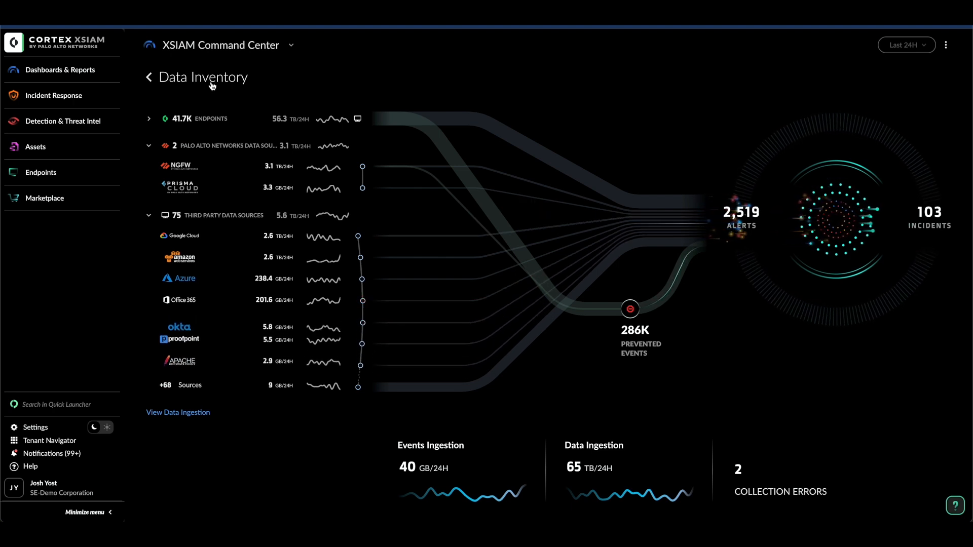
# Advance from Data Inventory to the Dynamic View with its live incident feed
pyautogui.click(148, 76)
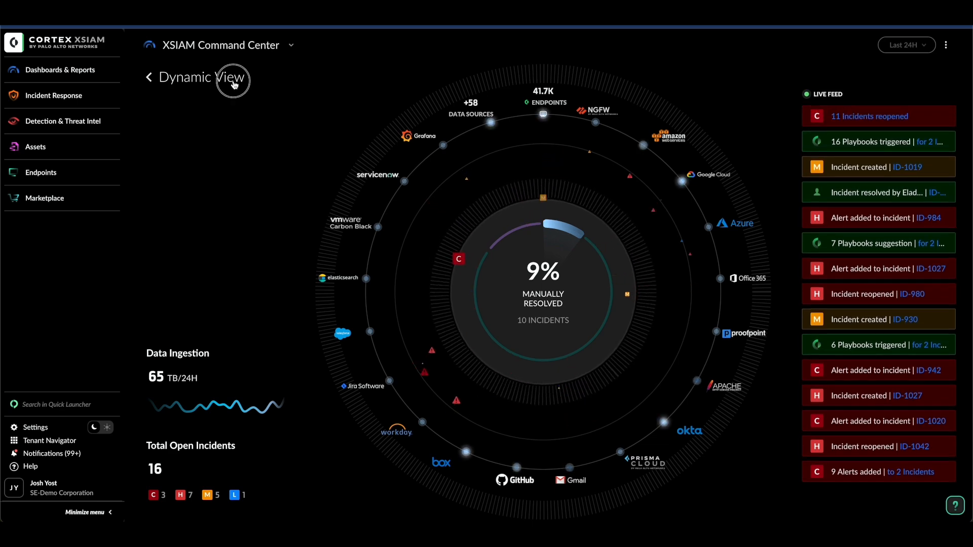
# Advance from the Dynamic View to the Incidents Overview breakdown
pyautogui.click(148, 77)
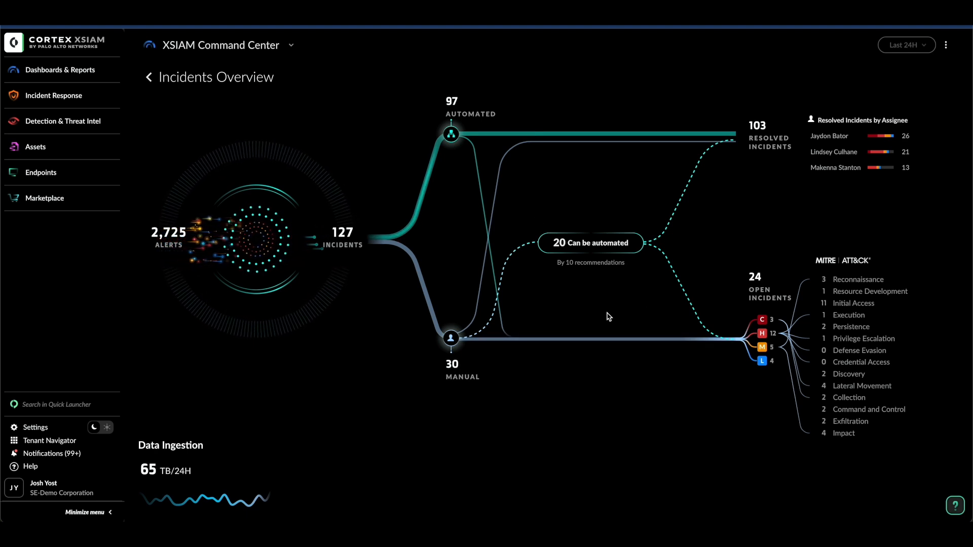
pyautogui.moveTo(669, 286)
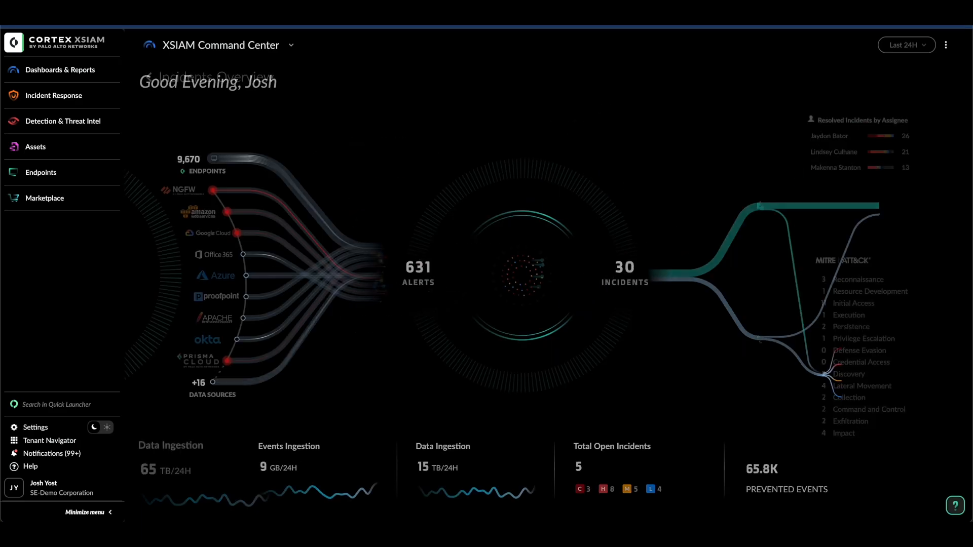
# Open the incidents list via Total Open Incidents, showing ID-9470 Project Sliver
pyautogui.click(53, 96)
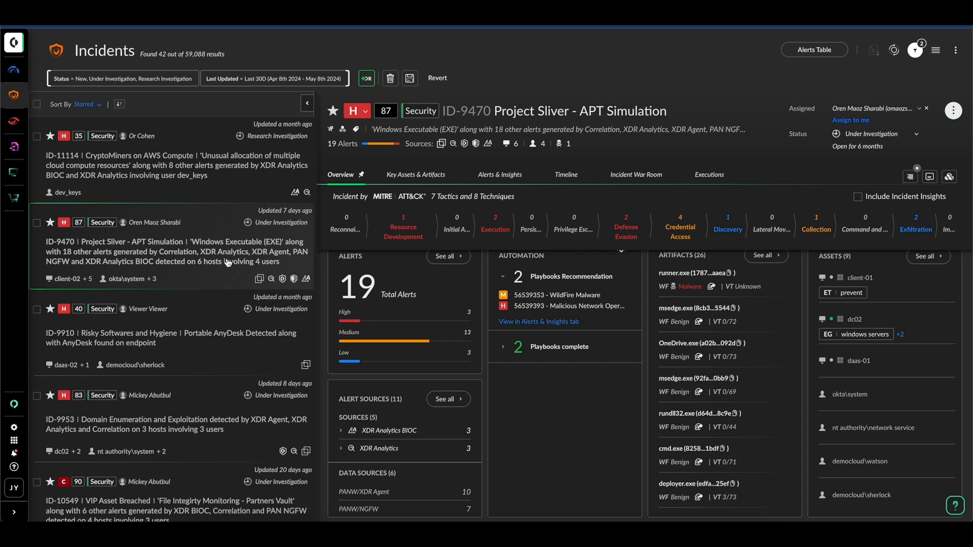
pyautogui.moveTo(70, 217)
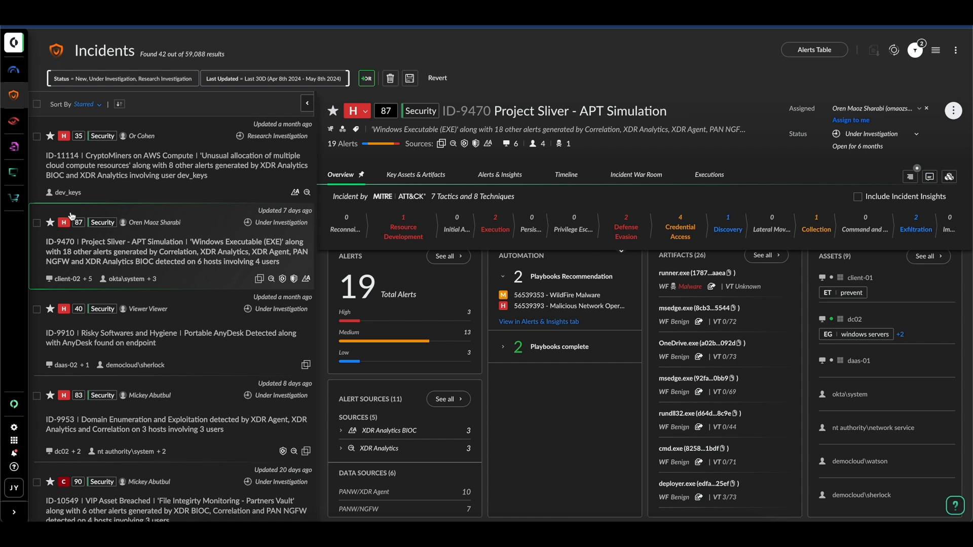
pyautogui.moveTo(120, 256)
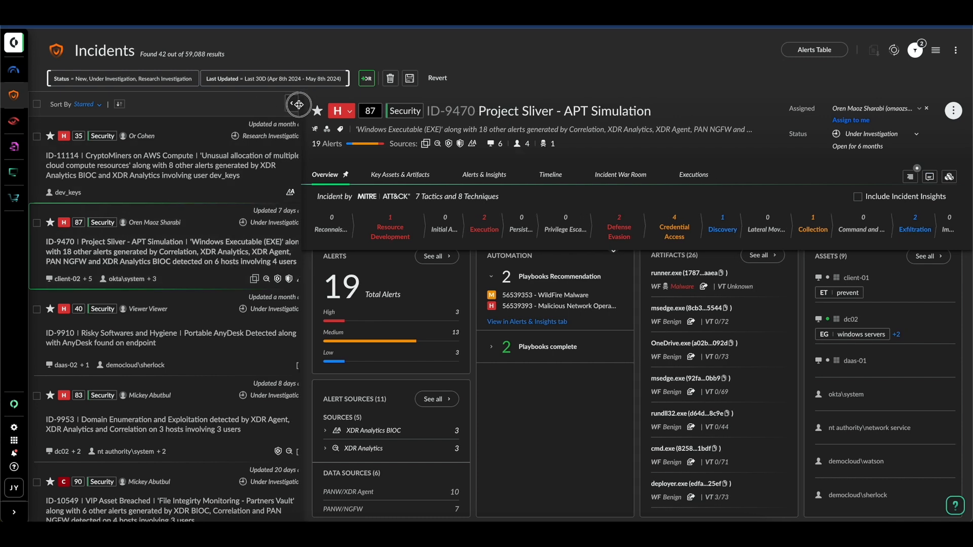
# Collapse the incidents list so incident ID-9470's overview fills the page
pyautogui.click(297, 104)
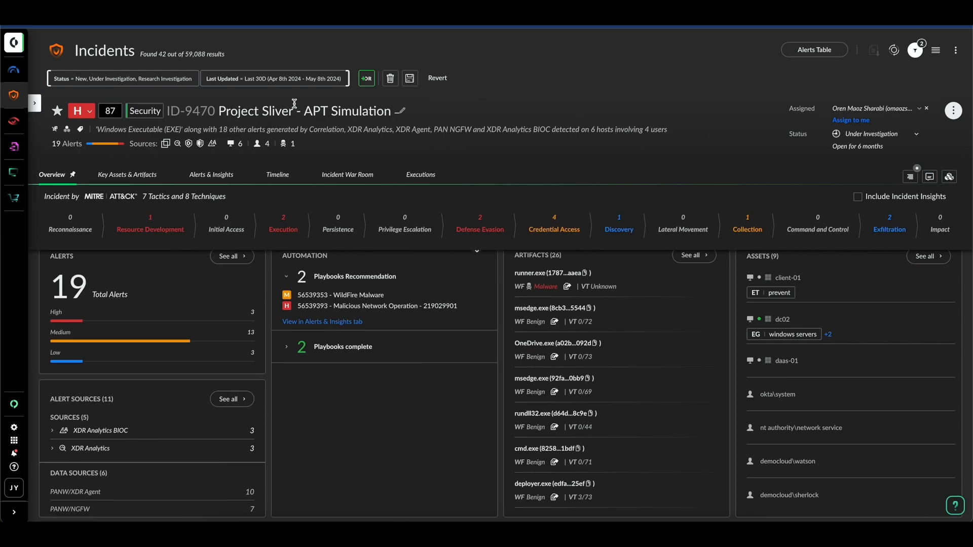
pyautogui.moveTo(292, 111)
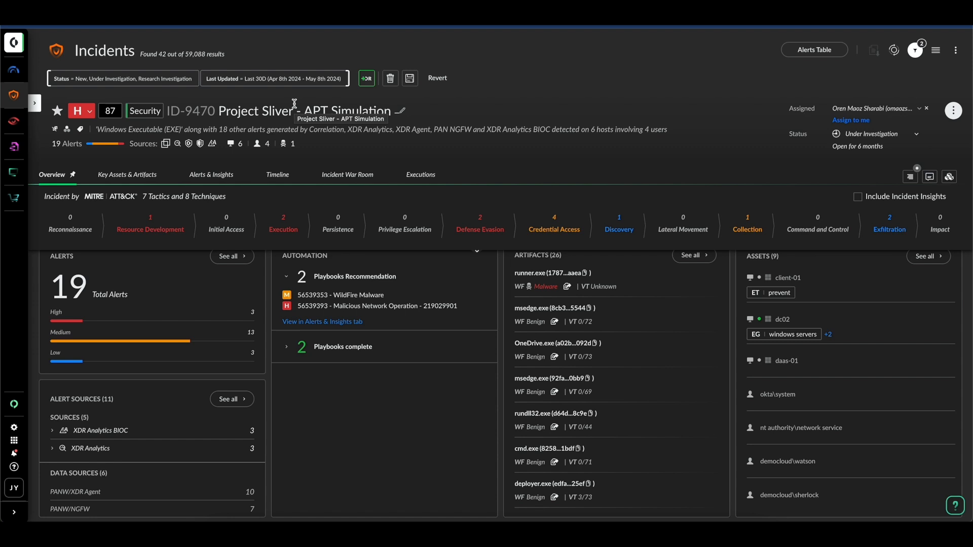
pyautogui.moveTo(151, 427)
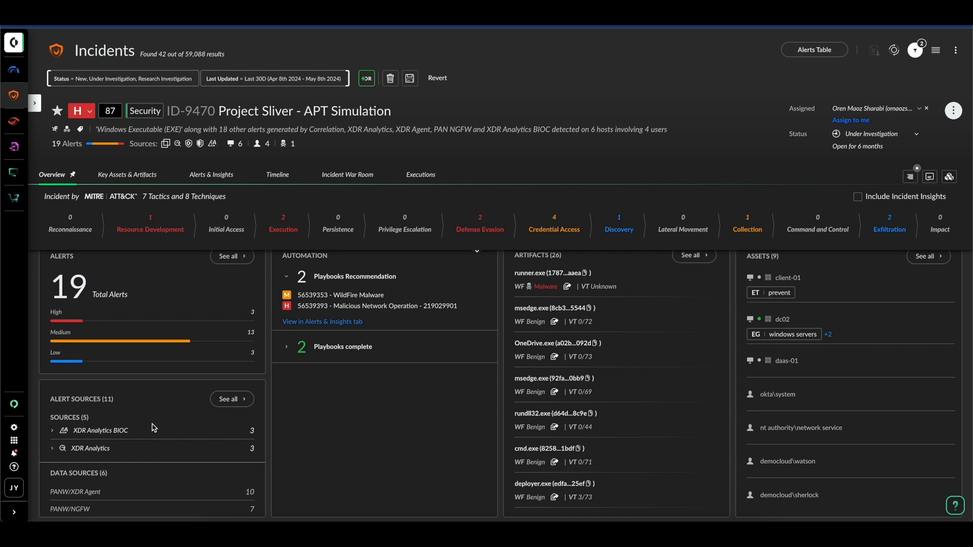
pyautogui.moveTo(479, 254)
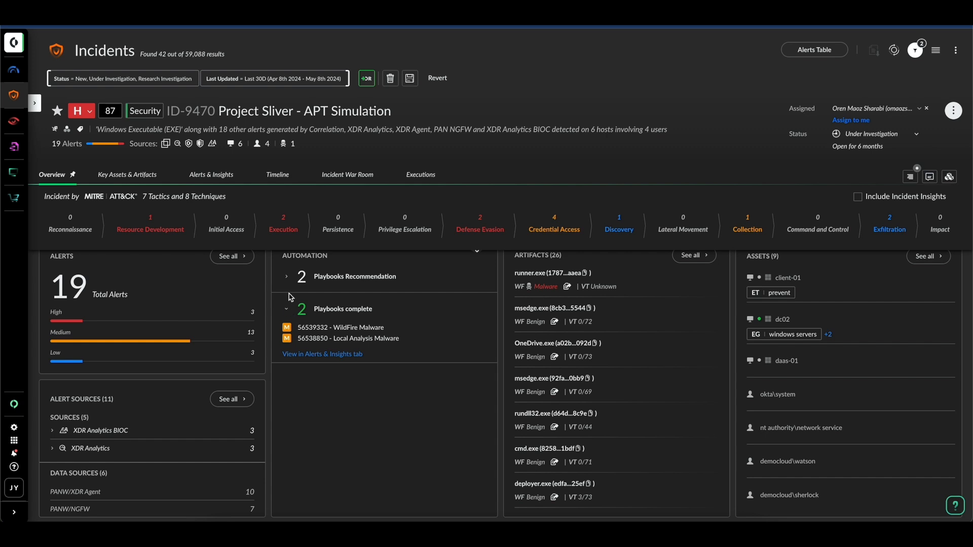
# Expand Playbooks Recommendation and bring up actions for user democloud\sherlock
pyautogui.click(286, 276)
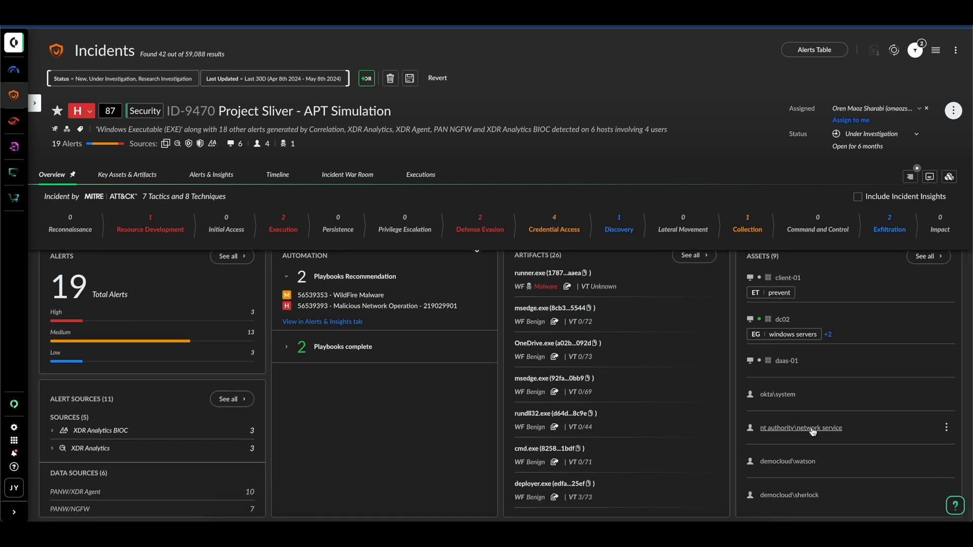
pyautogui.moveTo(801, 428)
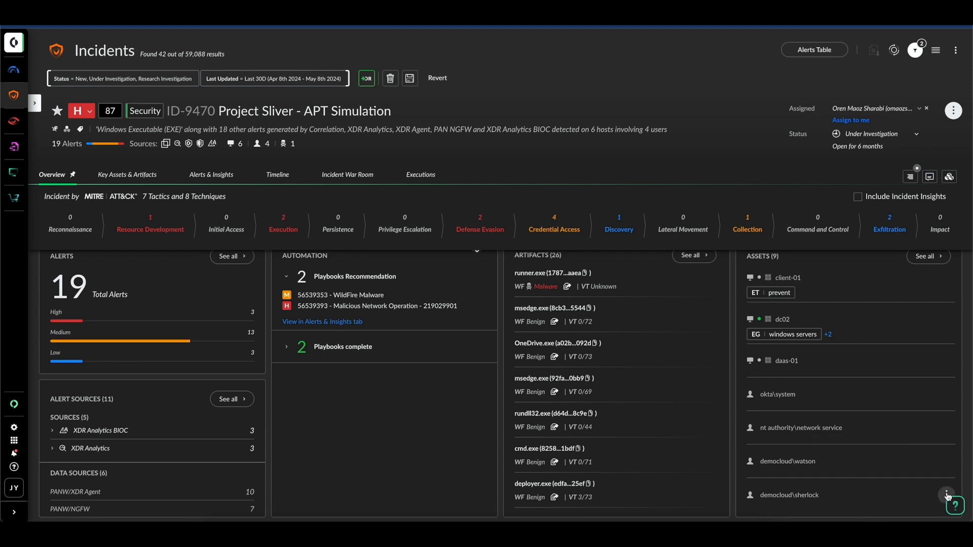
pyautogui.click(946, 494)
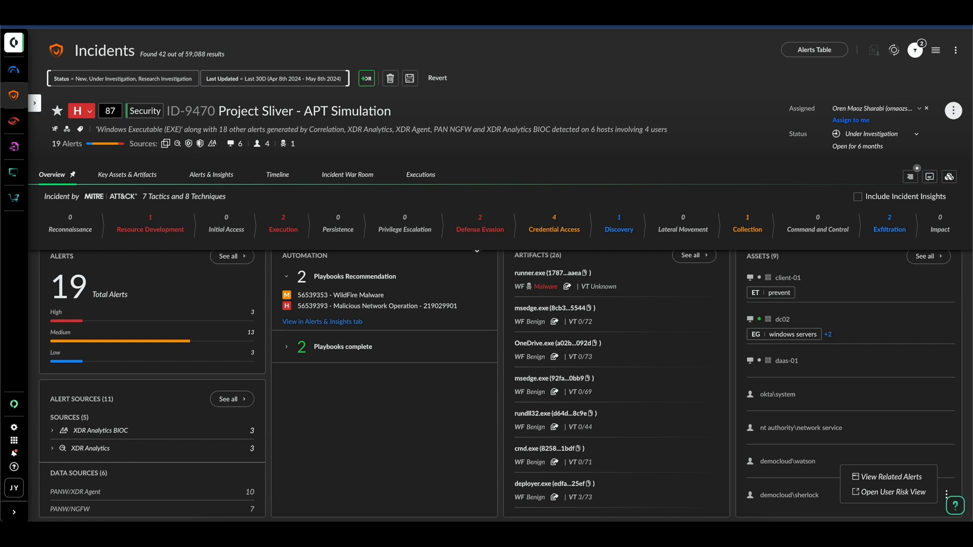